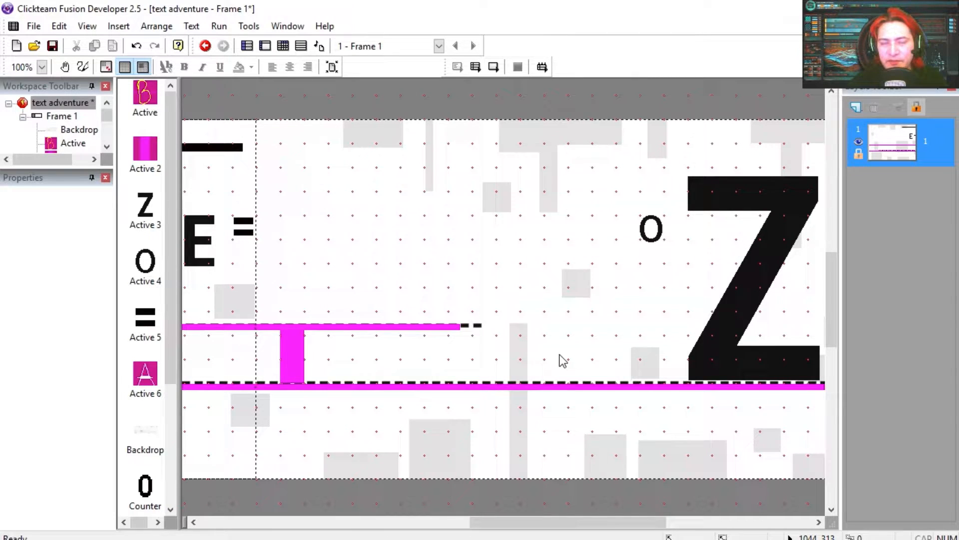
- Preview the Z letter's HIT animation in the animation editor
{"action": "double_click", "coordinate": [145, 202]}
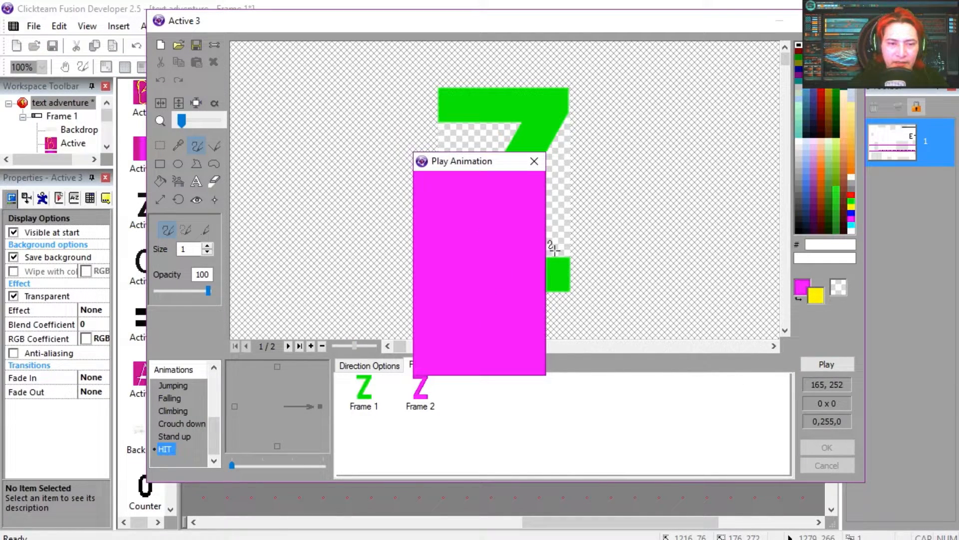
{"action": "left_click", "coordinate": [534, 161]}
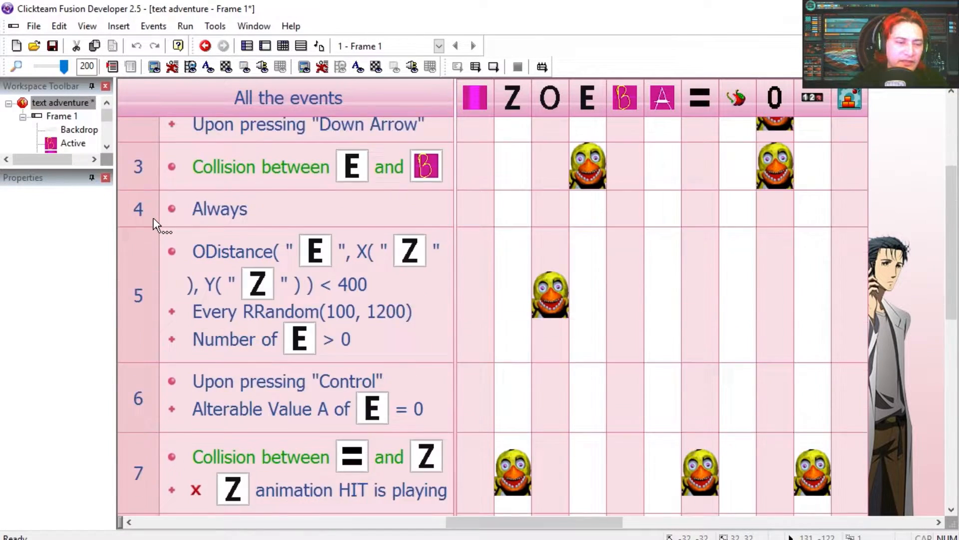
- Stop the game's test run by closing its window
{"action": "scroll", "scroll_direction": "down", "scroll_amount": 3}
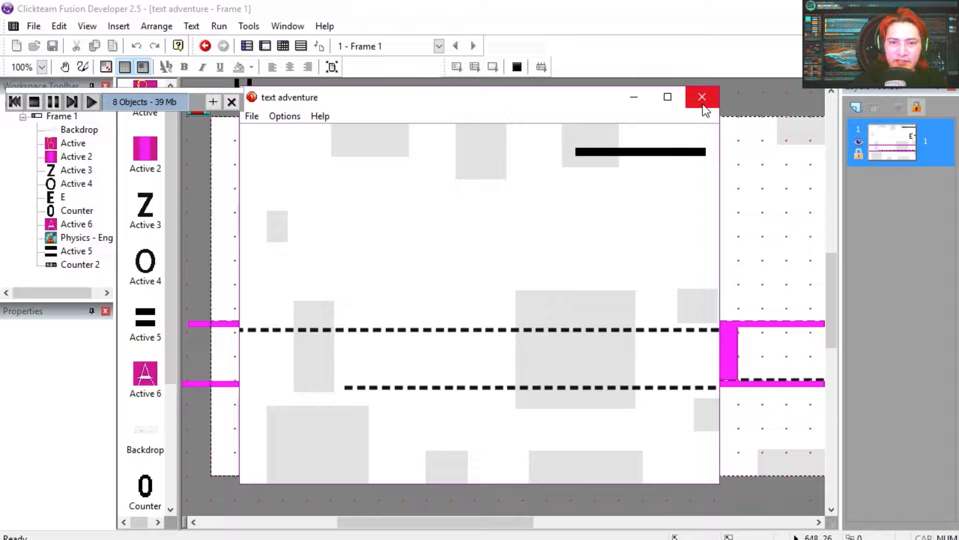
{"action": "left_click", "coordinate": [702, 96]}
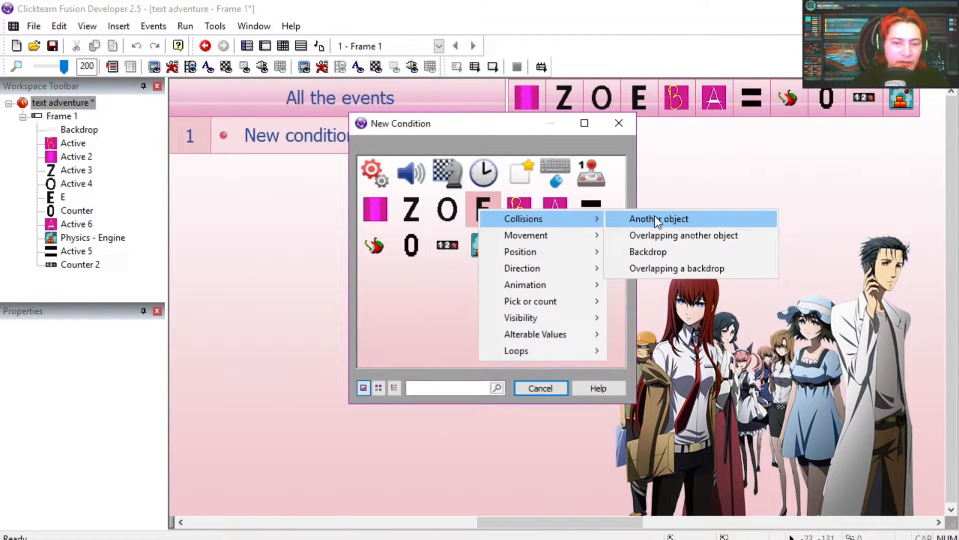
- Build event 1: E colliding with A, plus a negated Jumping animation check
{"action": "left_click", "coordinate": [658, 219]}
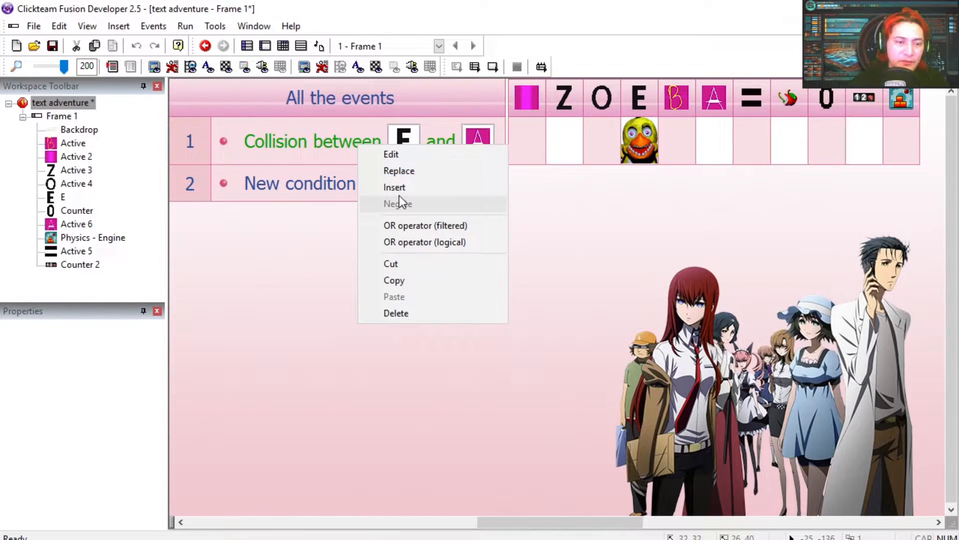
{"action": "left_click", "coordinate": [502, 392]}
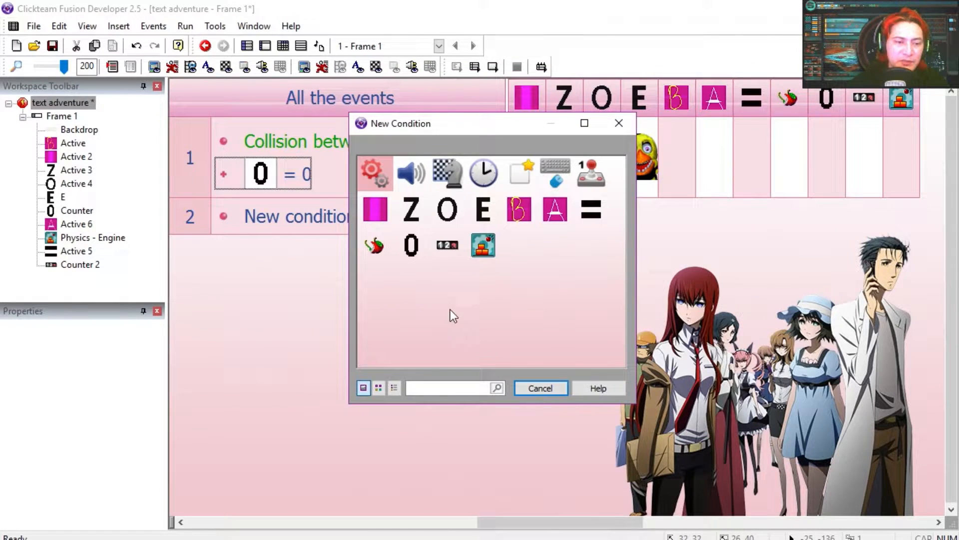
{"action": "left_click", "coordinate": [483, 209]}
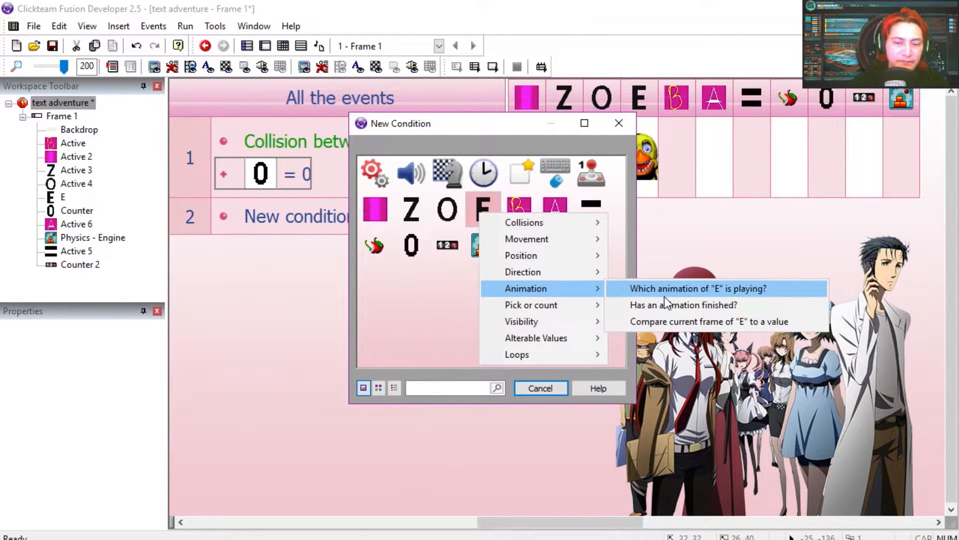
{"action": "left_click", "coordinate": [699, 288]}
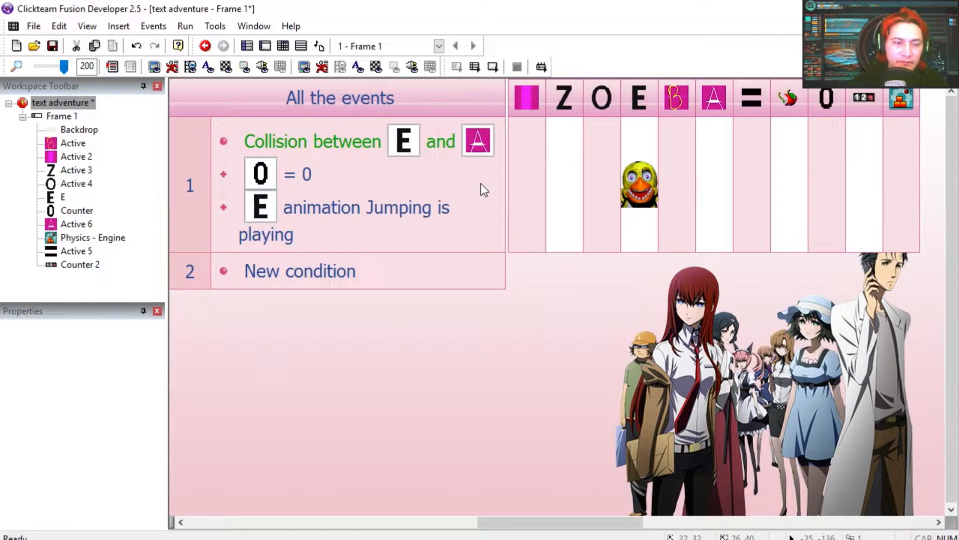
- Add event 2 on pressing Down Arrow with a Set Counter action
{"action": "left_click", "coordinate": [203, 45]}
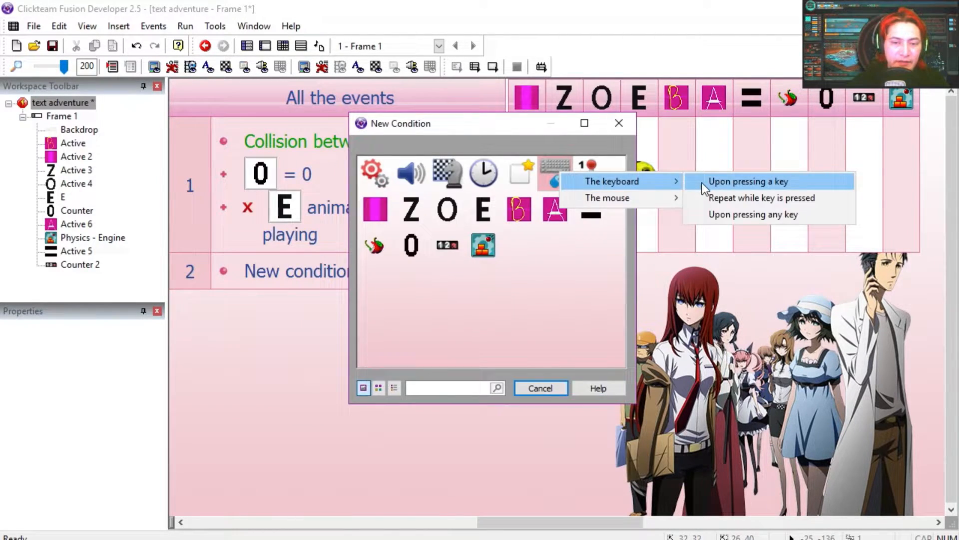
{"action": "left_click", "coordinate": [750, 181]}
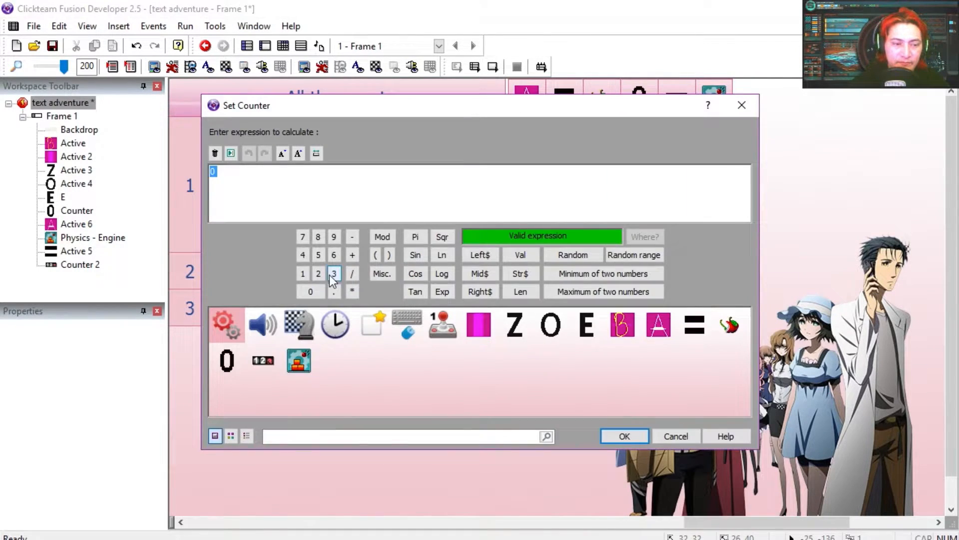
{"action": "left_click", "coordinate": [624, 436]}
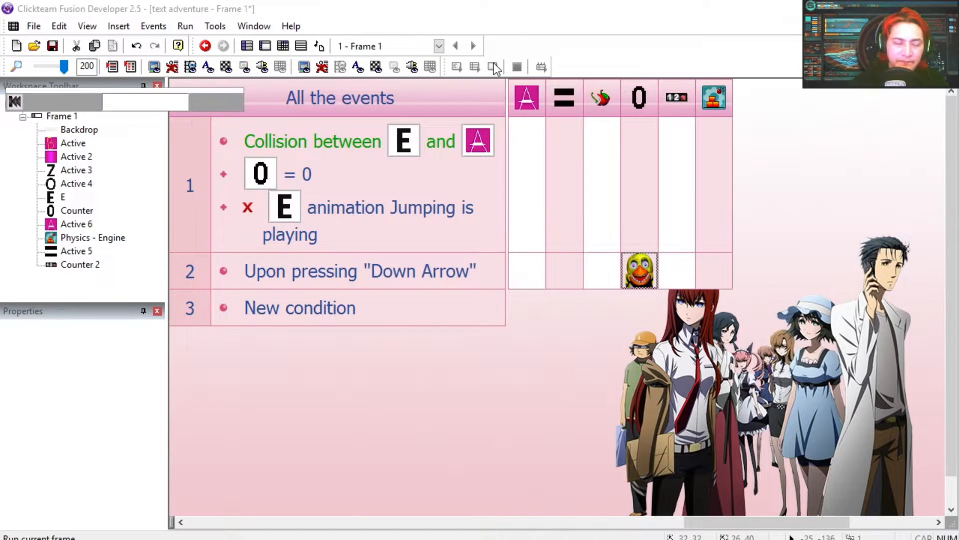
- Test-run the frame, then add event 3: E colliding with another object sets the counter
{"action": "left_click", "coordinate": [210, 45]}
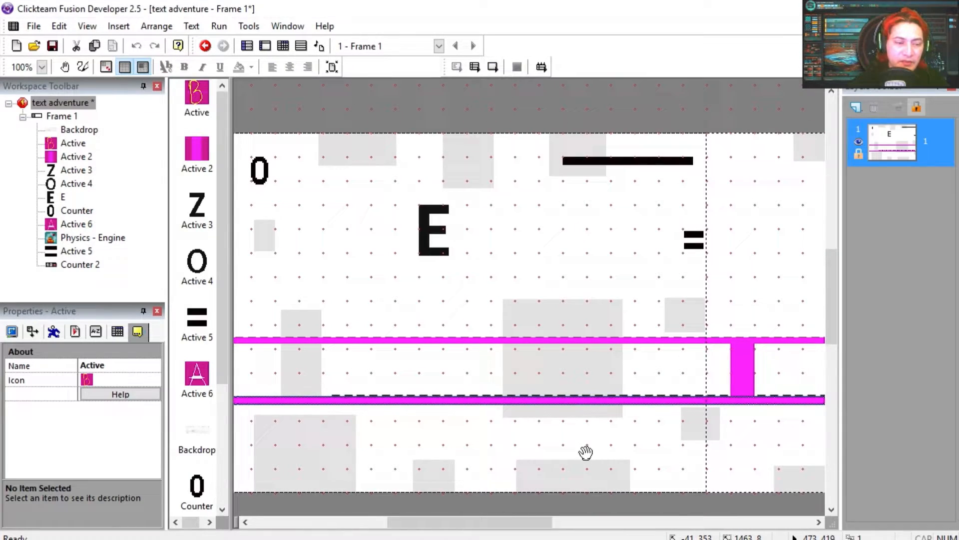
{"action": "left_click", "coordinate": [282, 46]}
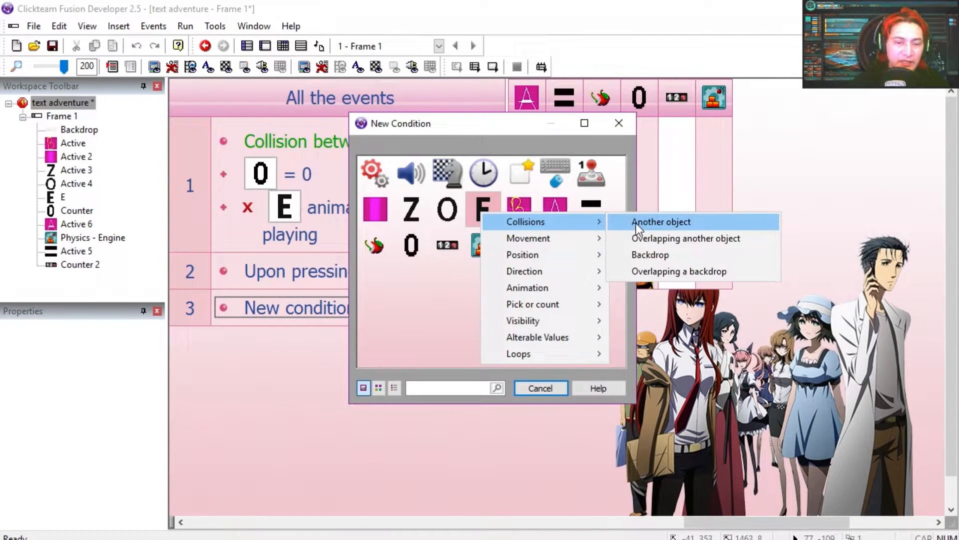
{"action": "left_click", "coordinate": [661, 221]}
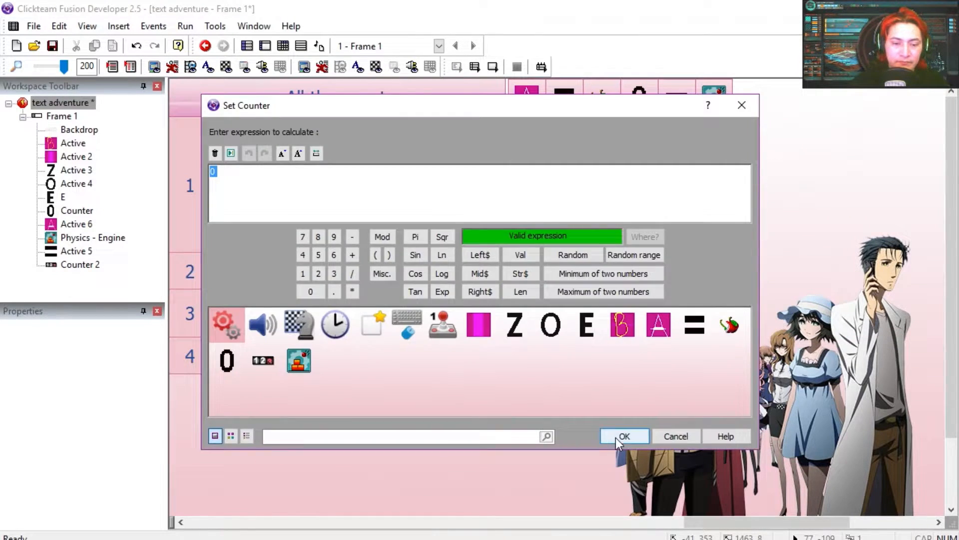
{"action": "left_click", "coordinate": [624, 436]}
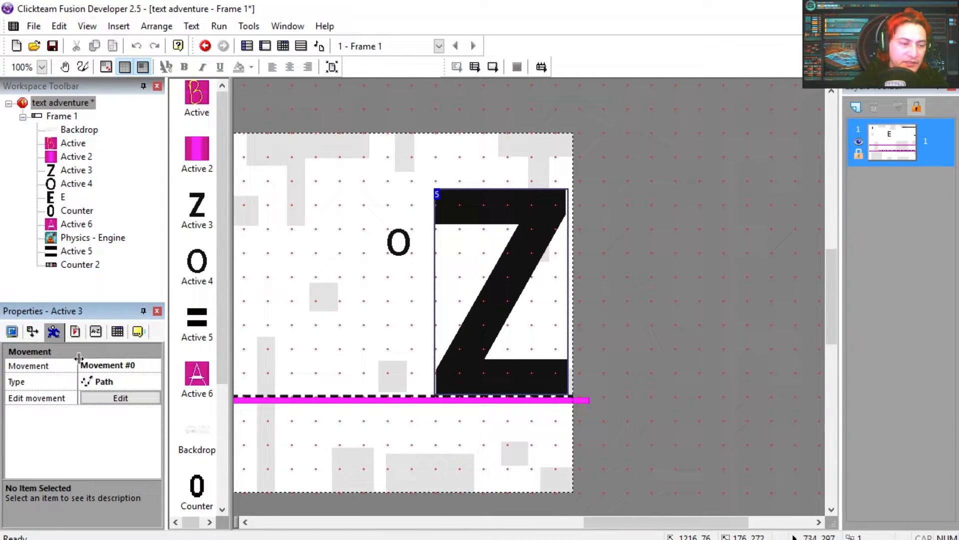
- Add a negated Z 'HIT is playing' check to event 6; reset Z to Stopped after HIT
{"action": "left_click", "coordinate": [120, 397]}
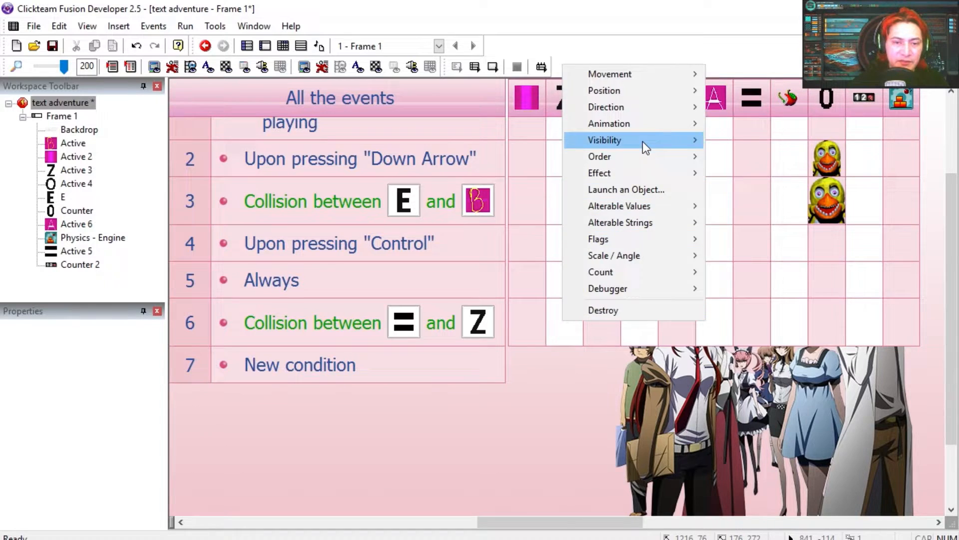
{"action": "mouse_move", "coordinate": [609, 124]}
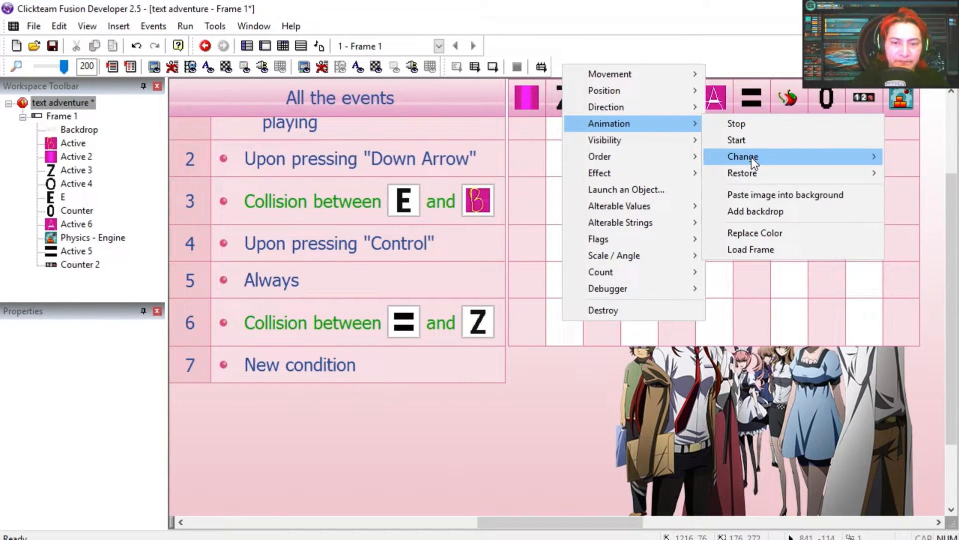
{"action": "left_click", "coordinate": [743, 157]}
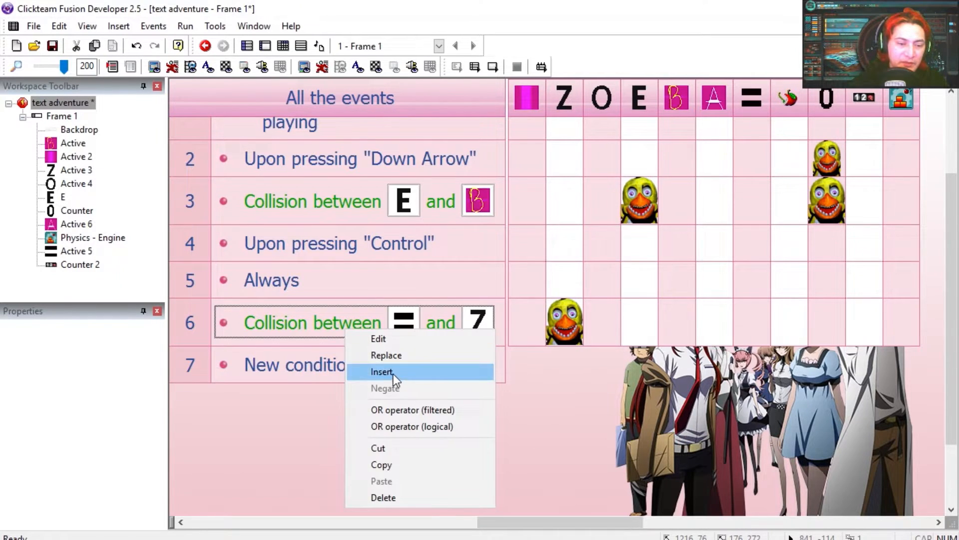
{"action": "left_click", "coordinate": [381, 372]}
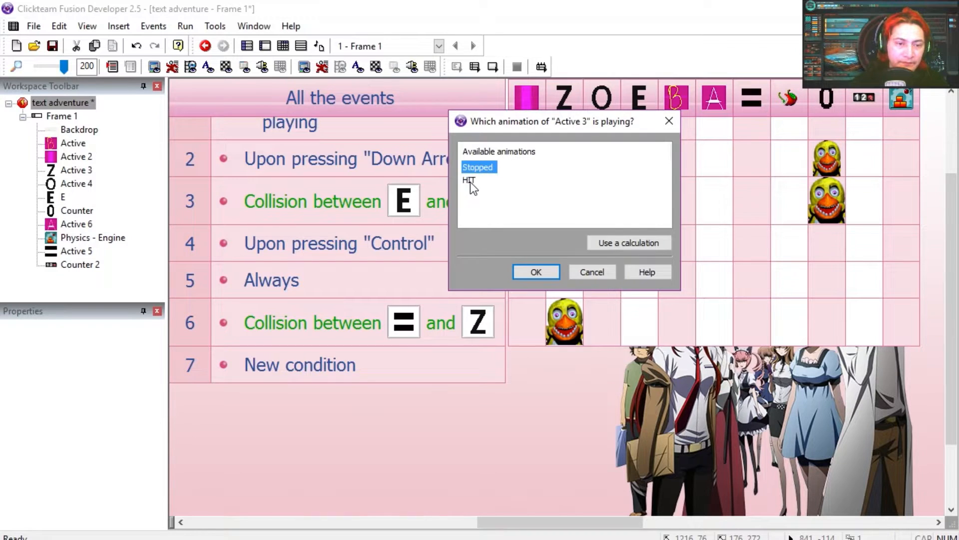
{"action": "left_click", "coordinate": [536, 271]}
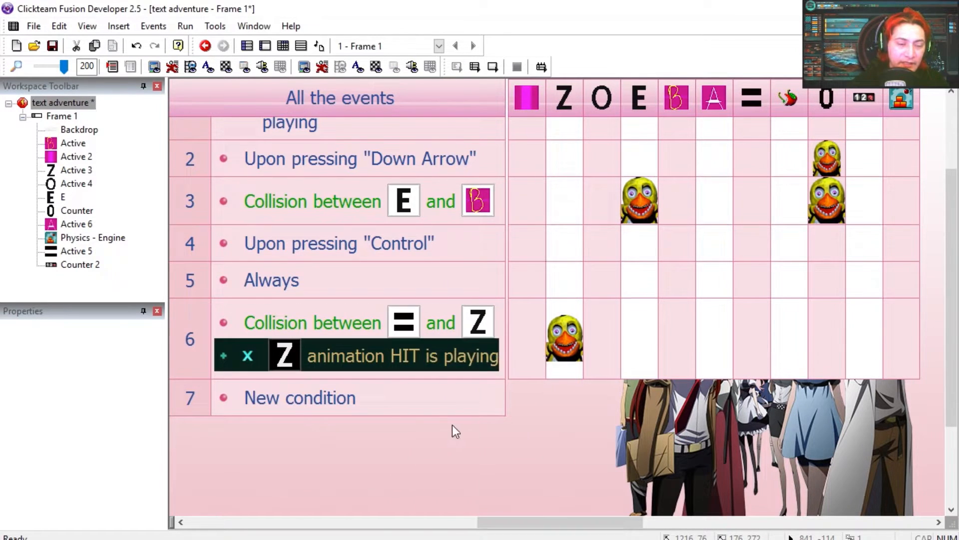
{"action": "right_click", "coordinate": [752, 339]}
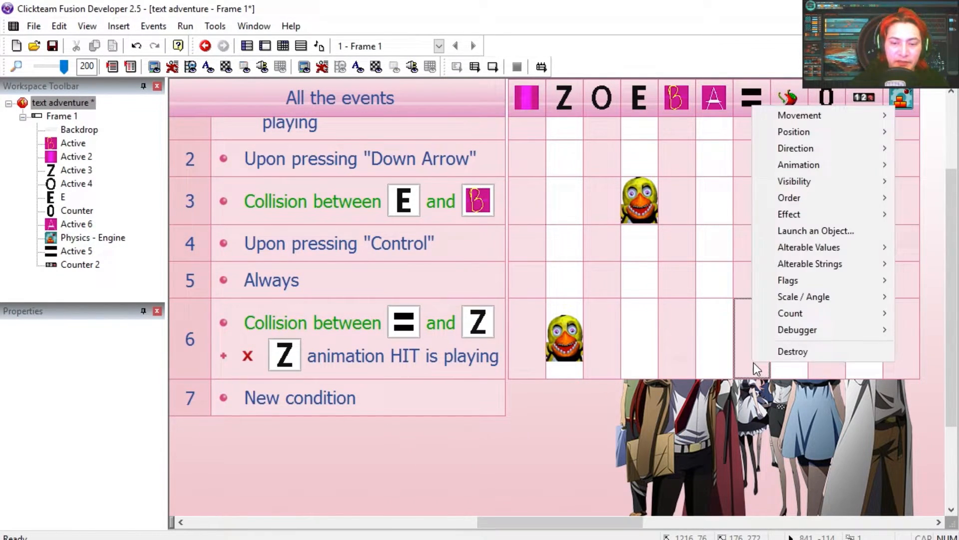
{"action": "left_click", "coordinate": [299, 398]}
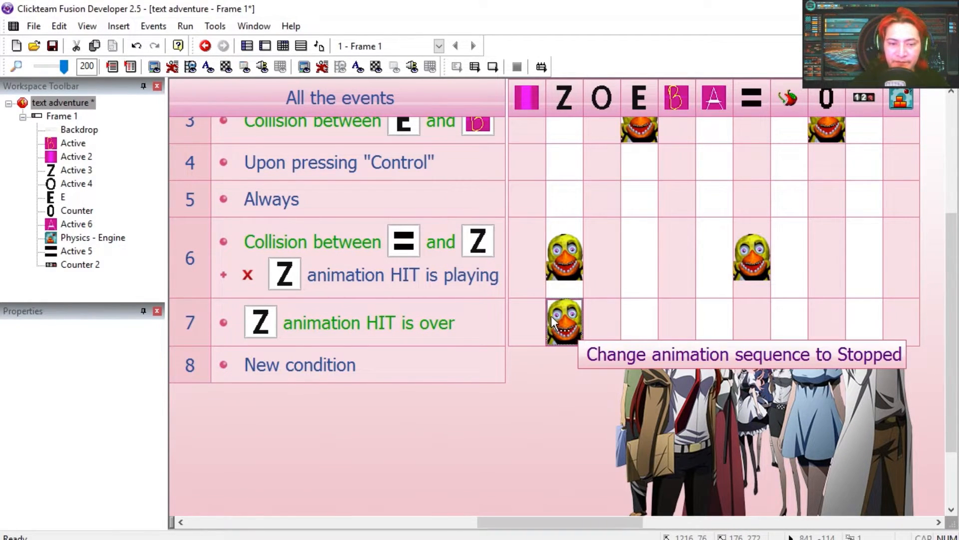
{"action": "left_click", "coordinate": [203, 46]}
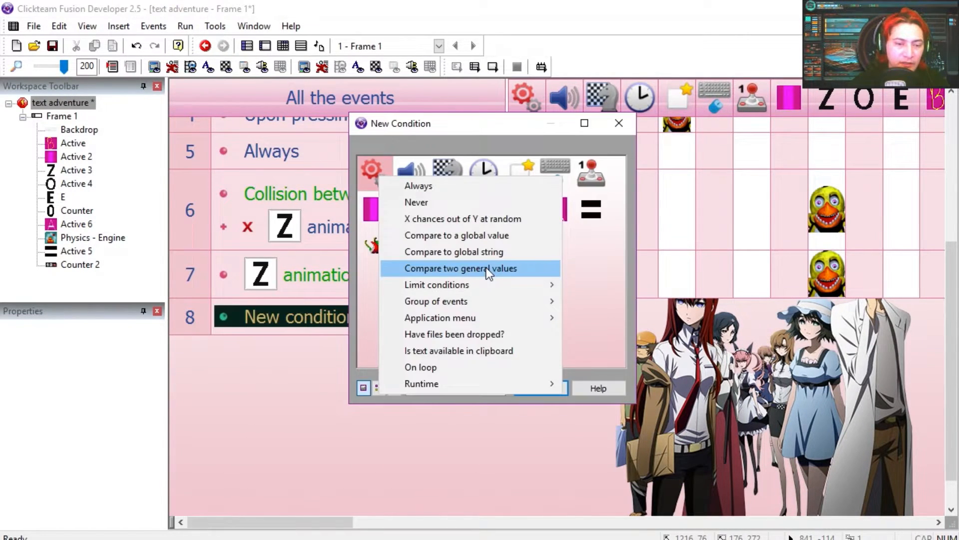
- Add the condition ODistance(Z, X(E), Y(E)) lower than 400
{"action": "left_click", "coordinate": [488, 268]}
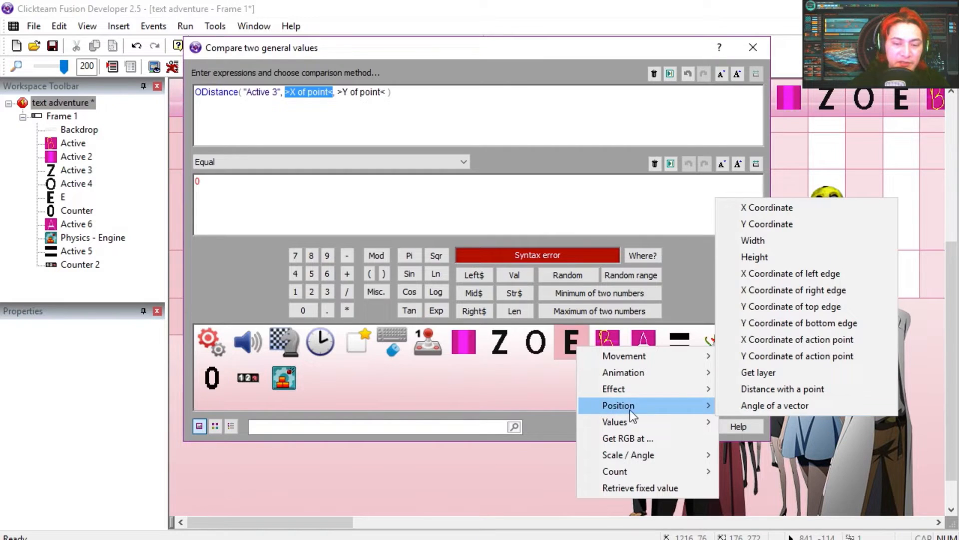
{"action": "left_click", "coordinate": [766, 208]}
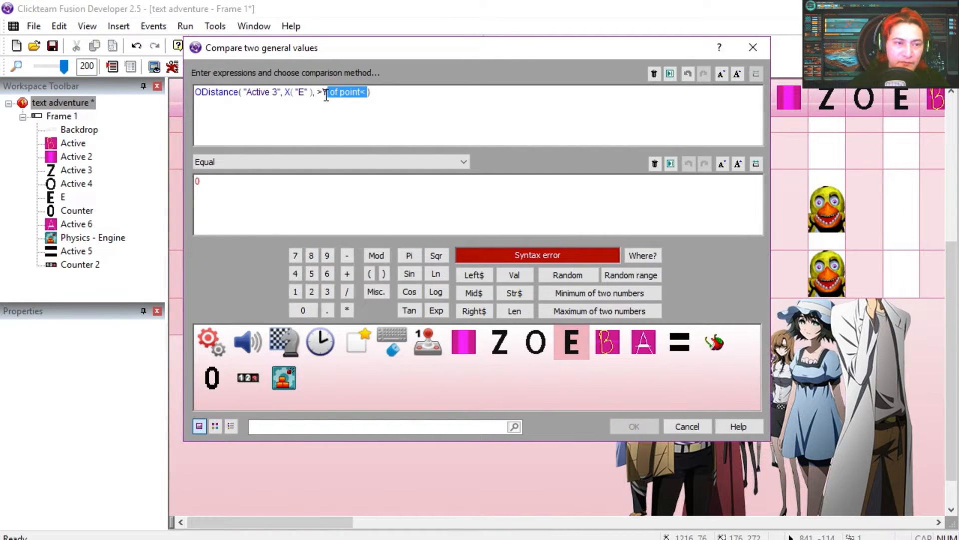
{"action": "left_click", "coordinate": [571, 342]}
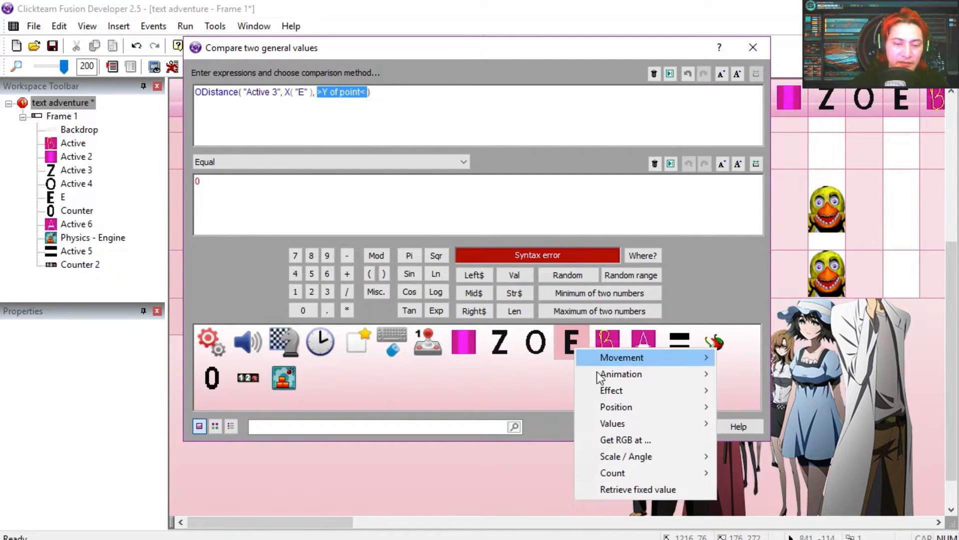
{"action": "mouse_move", "coordinate": [616, 407]}
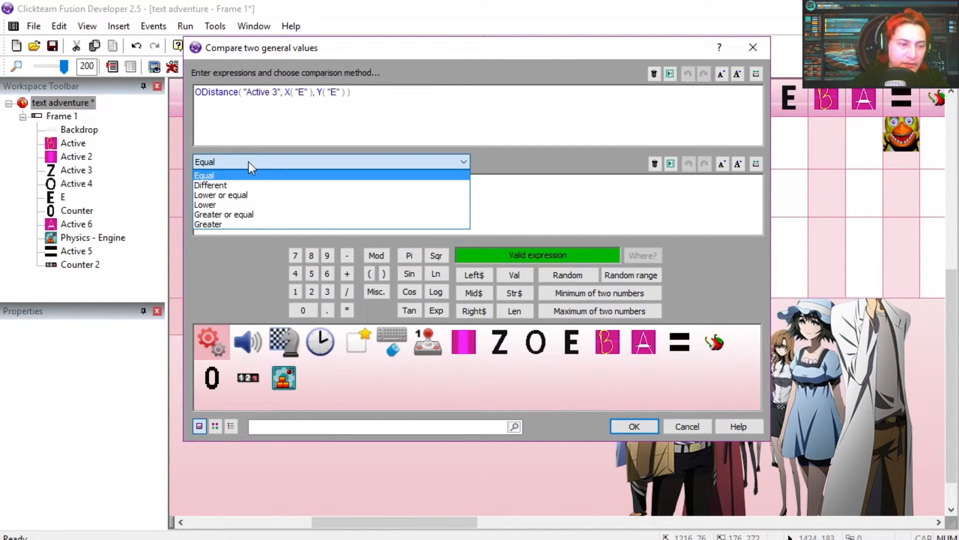
{"action": "left_click", "coordinate": [221, 204]}
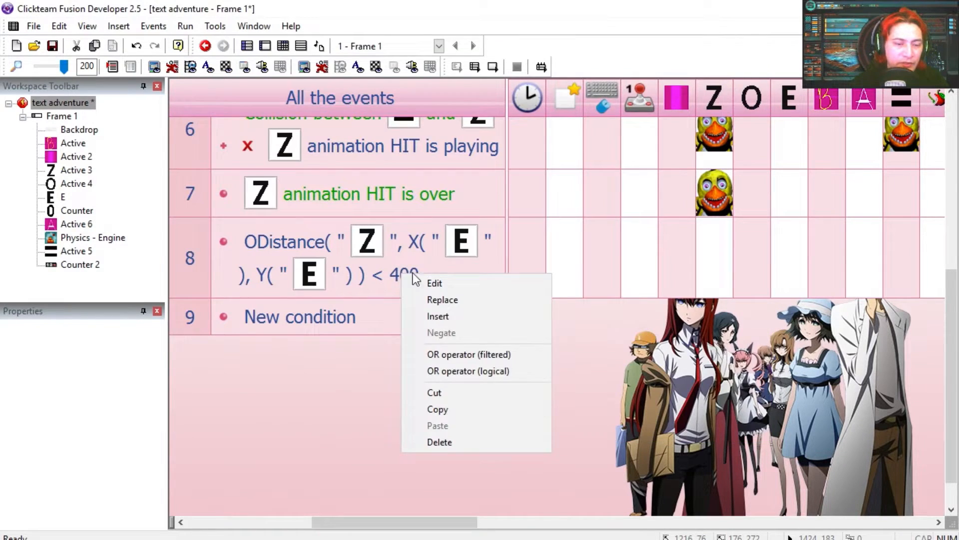
- Add a Timer 'Every' condition using a calculated RRandom(100, …) interval
{"action": "left_click", "coordinate": [433, 284]}
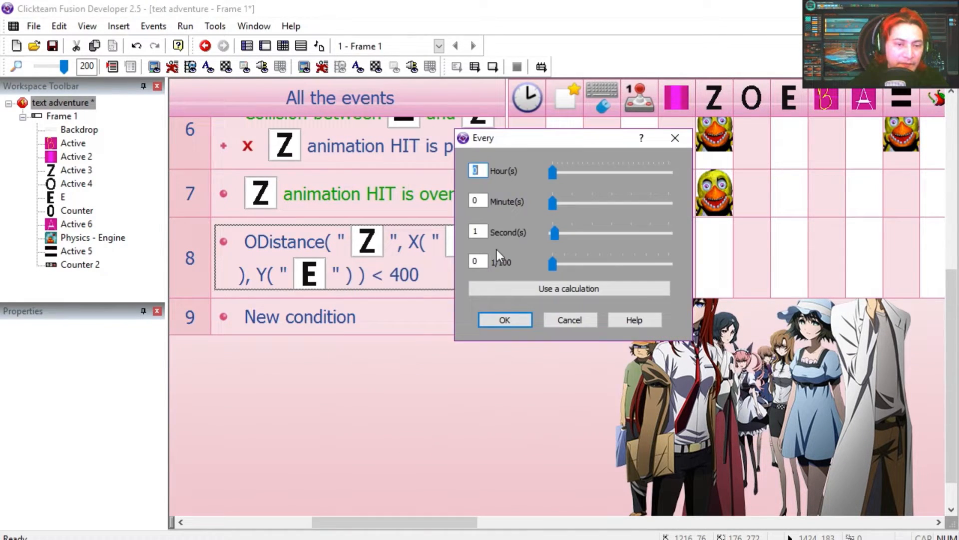
{"action": "left_click", "coordinate": [568, 288]}
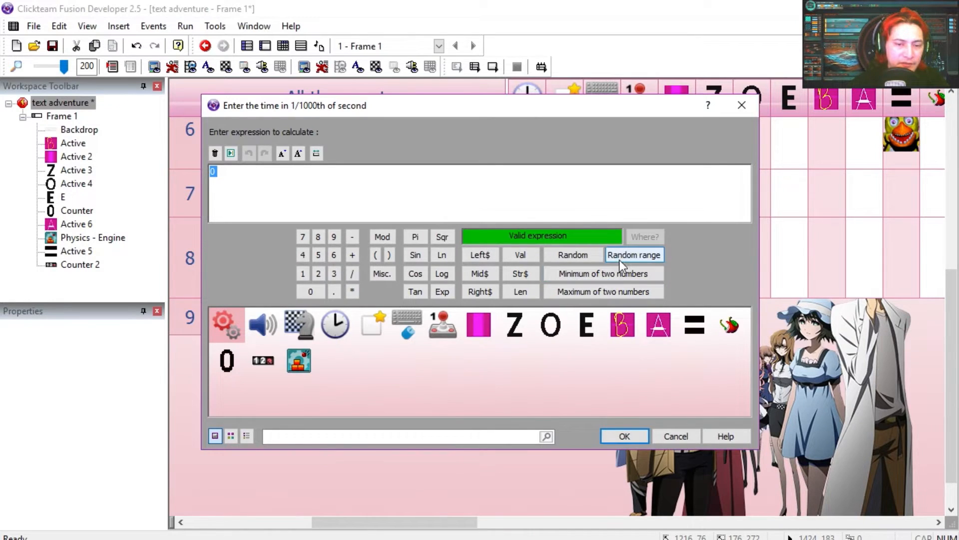
{"action": "left_click", "coordinate": [634, 255]}
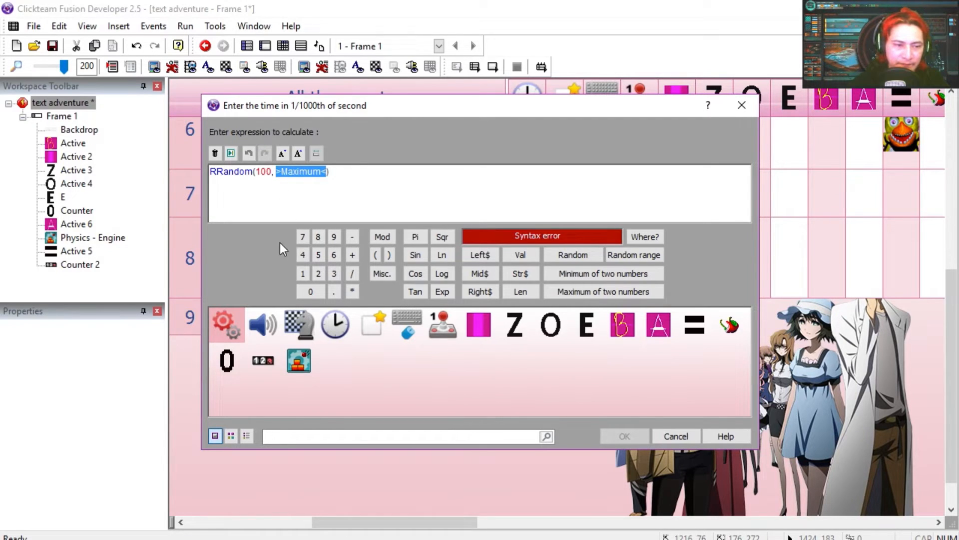
{"action": "left_click", "coordinate": [624, 435]}
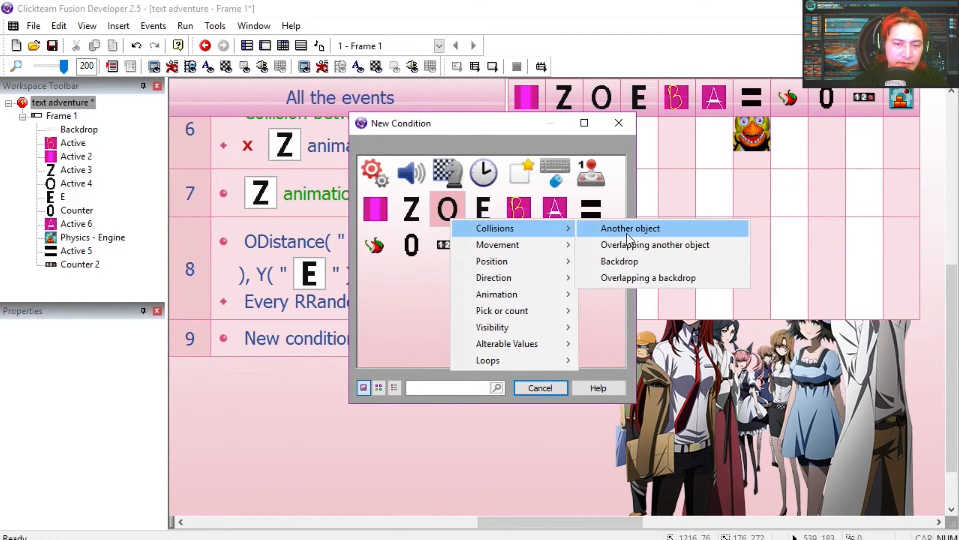
- Add Subtract from Counter 2 to event 6 and run the frame
{"action": "left_click", "coordinate": [630, 228]}
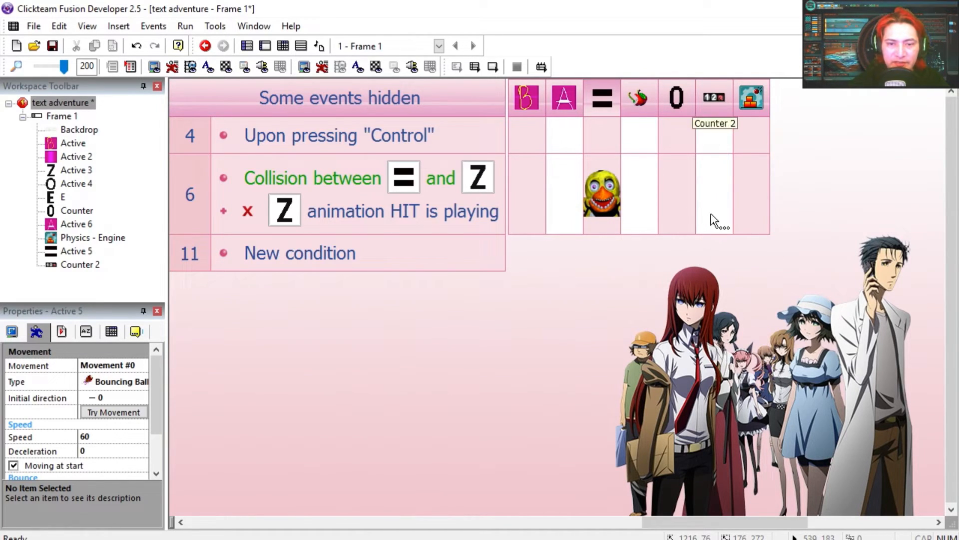
{"action": "right_click", "coordinate": [714, 193]}
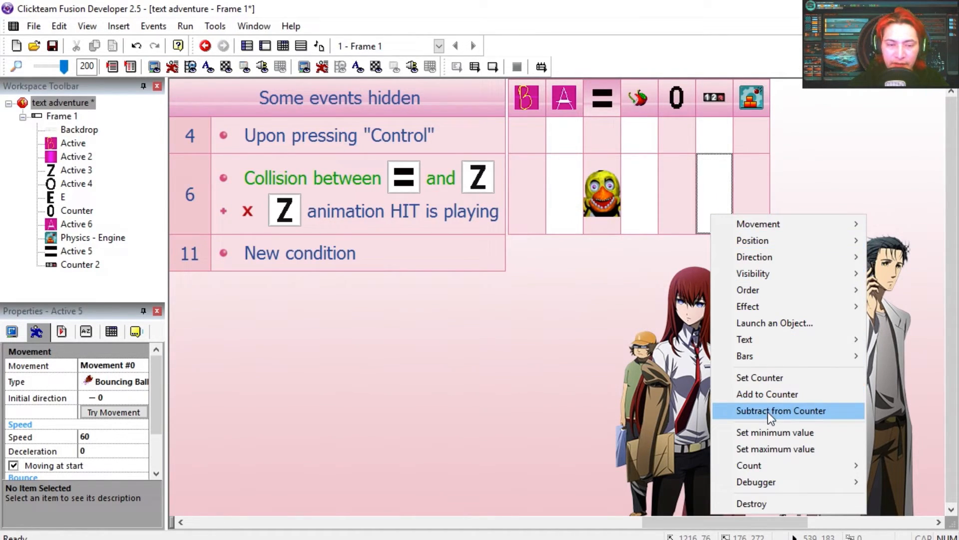
{"action": "left_click", "coordinate": [207, 45]}
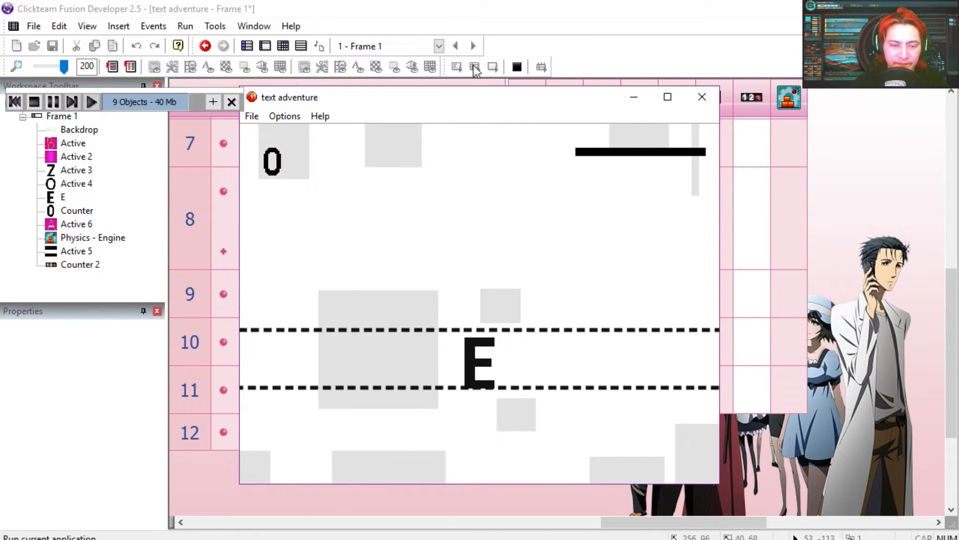